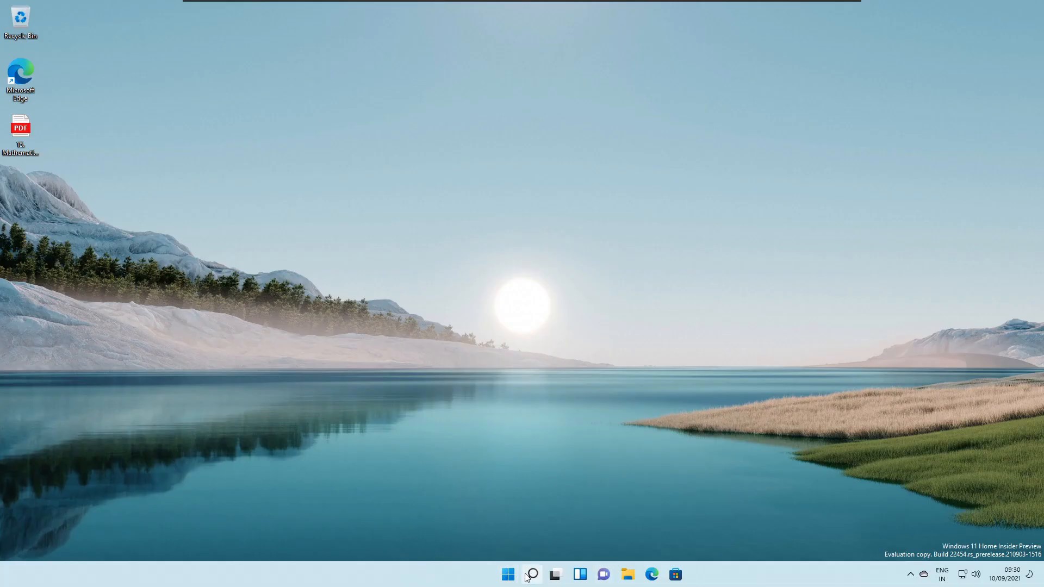
{"action": "mouse_move", "coordinate": [626, 583]}
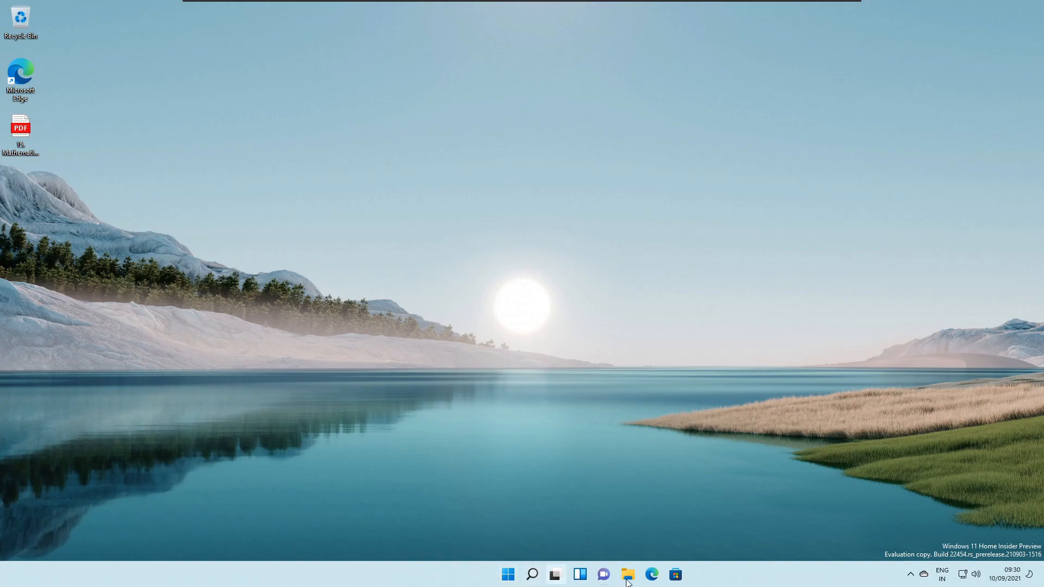
{"action": "mouse_move", "coordinate": [458, 499]}
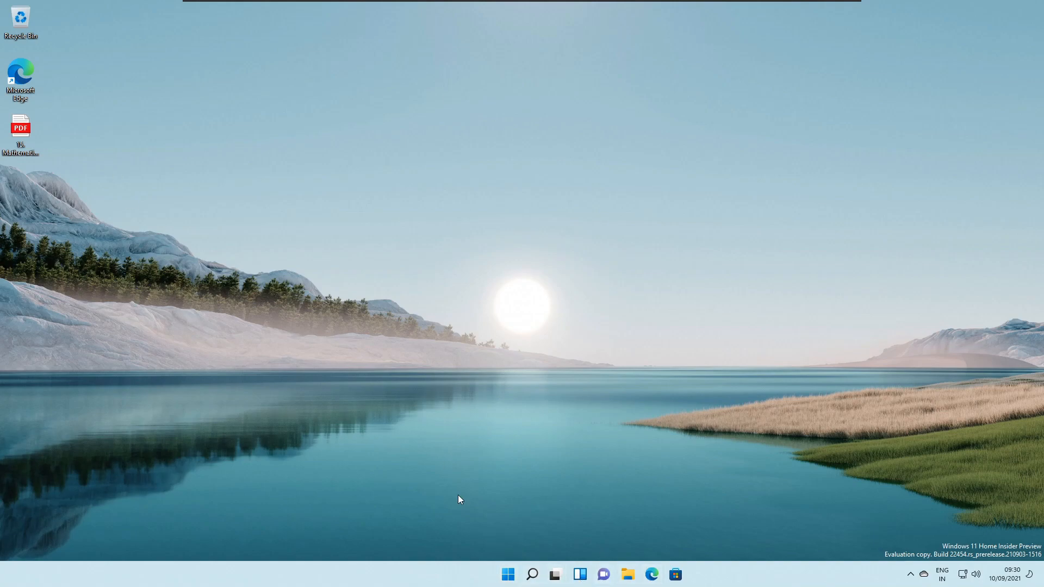
{"action": "mouse_move", "coordinate": [10, 18]}
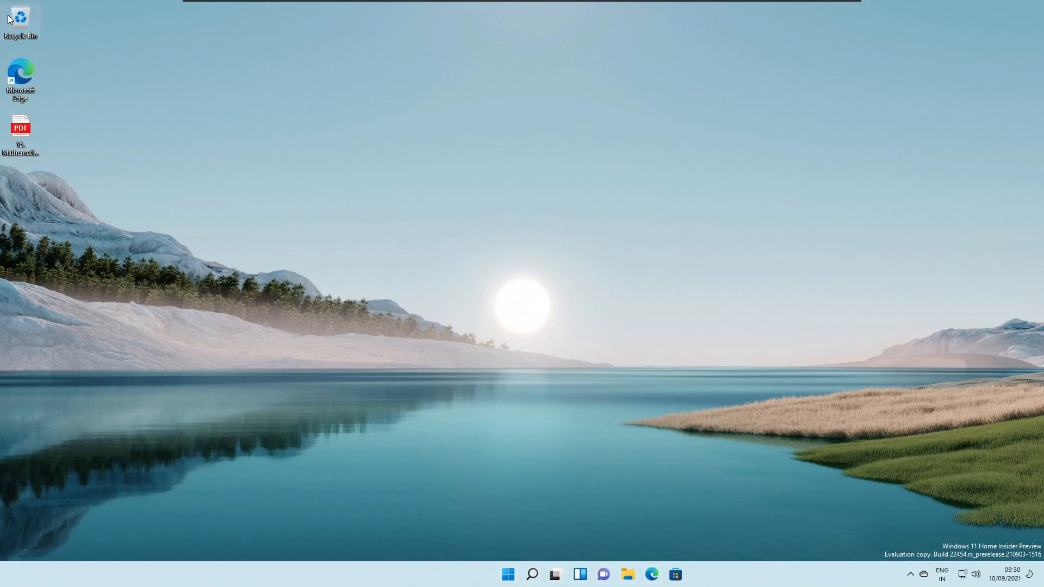
Show the Recycle Bin's modern context menu and its available actions on the desktop
{"action": "right_click", "coordinate": [21, 23]}
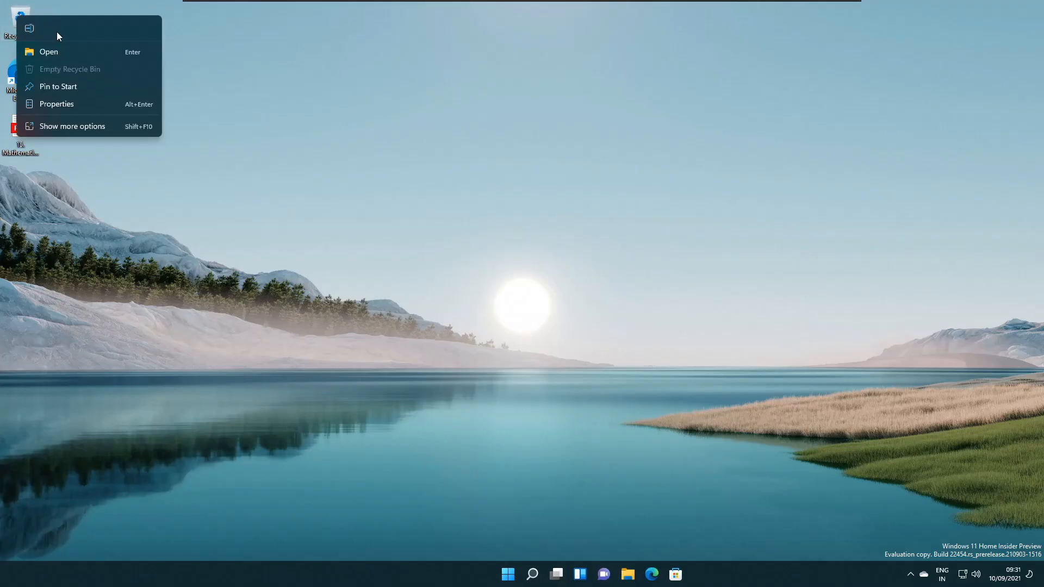
{"action": "right_click", "coordinate": [310, 260]}
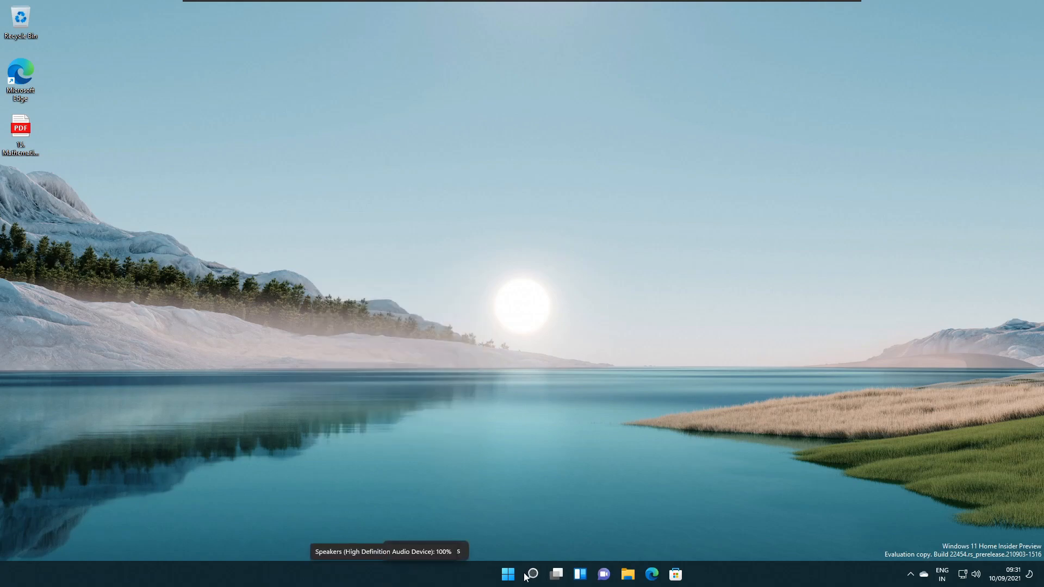
{"action": "right_click", "coordinate": [508, 574]}
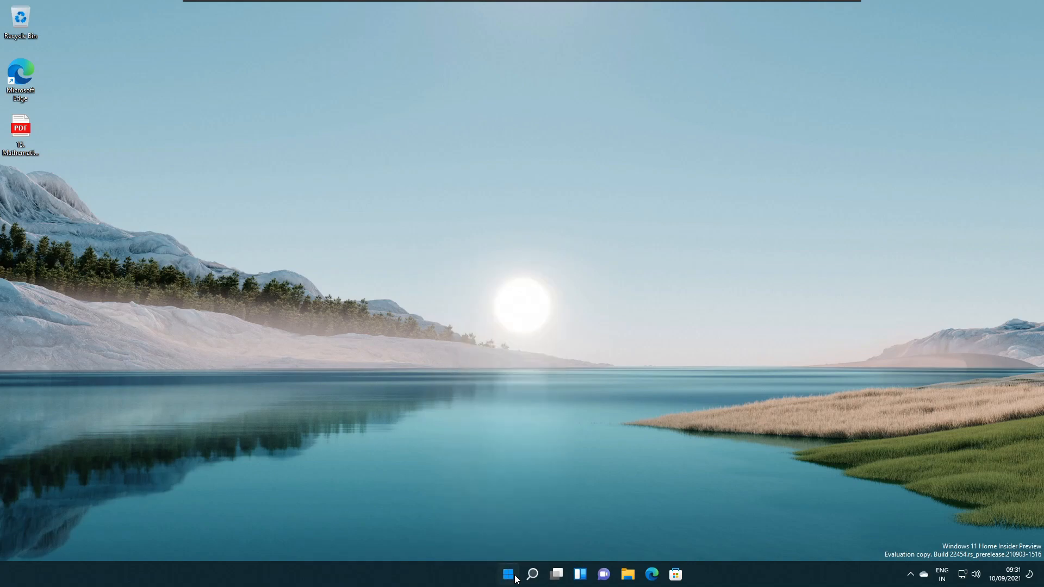
Bring up Start, then launch File Explorer on Quick access from the taskbar
{"action": "left_click", "coordinate": [508, 574]}
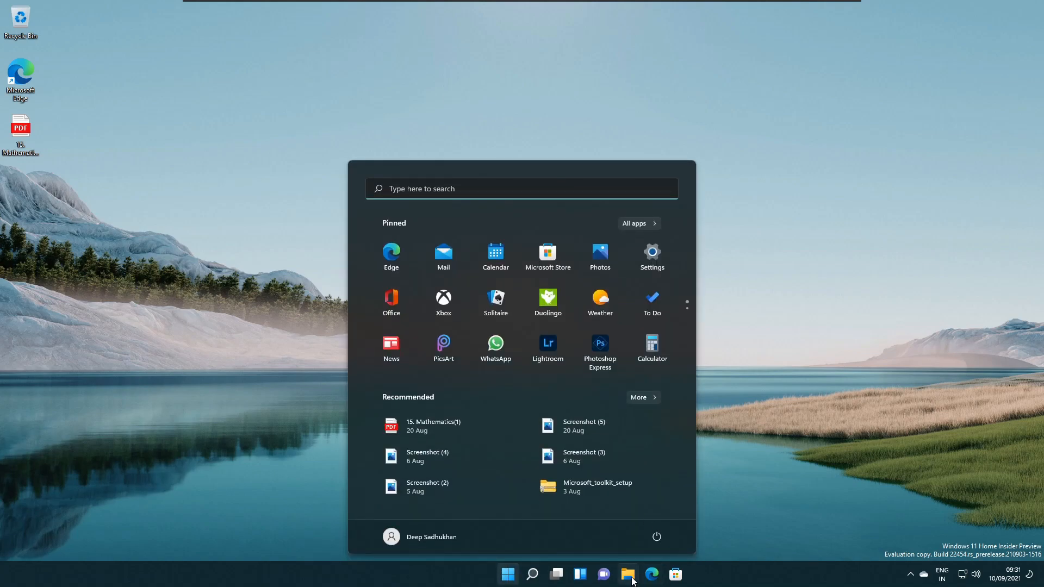
{"action": "left_click", "coordinate": [627, 574]}
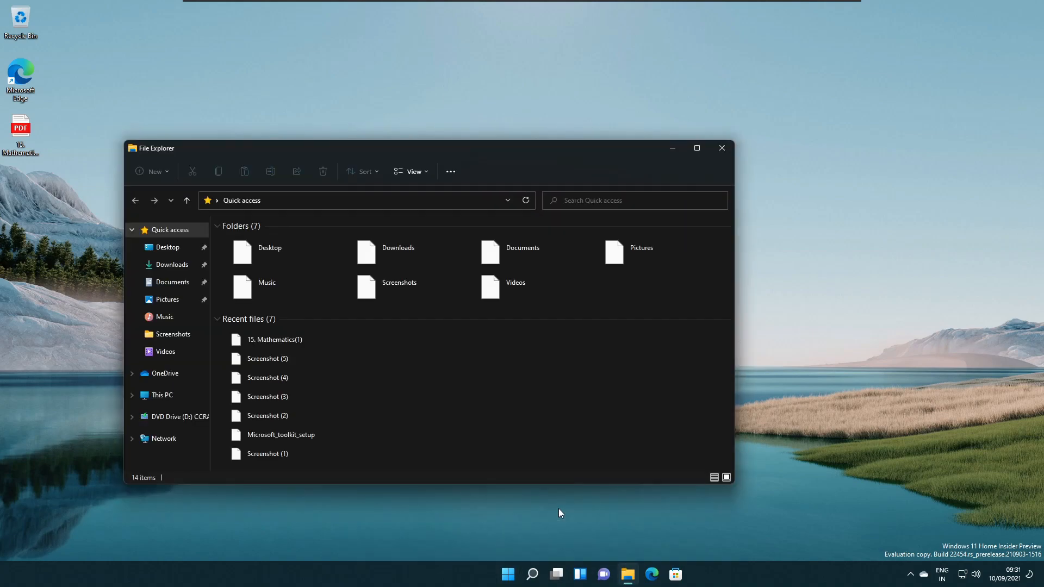
{"action": "left_click", "coordinate": [164, 438]}
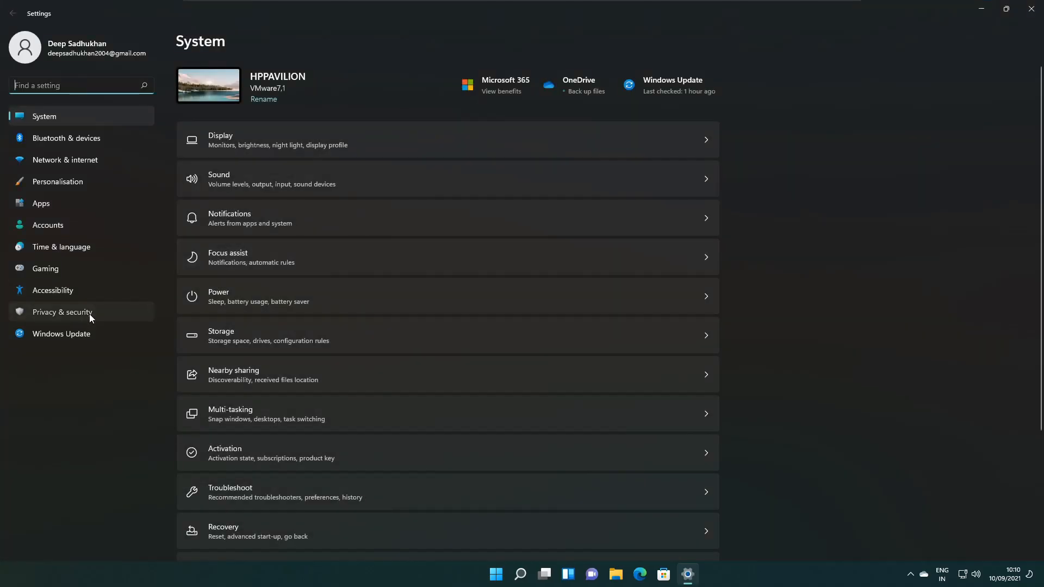
Go to Privacy & security in the Settings sidebar toward Find my device
{"action": "left_click", "coordinate": [62, 312]}
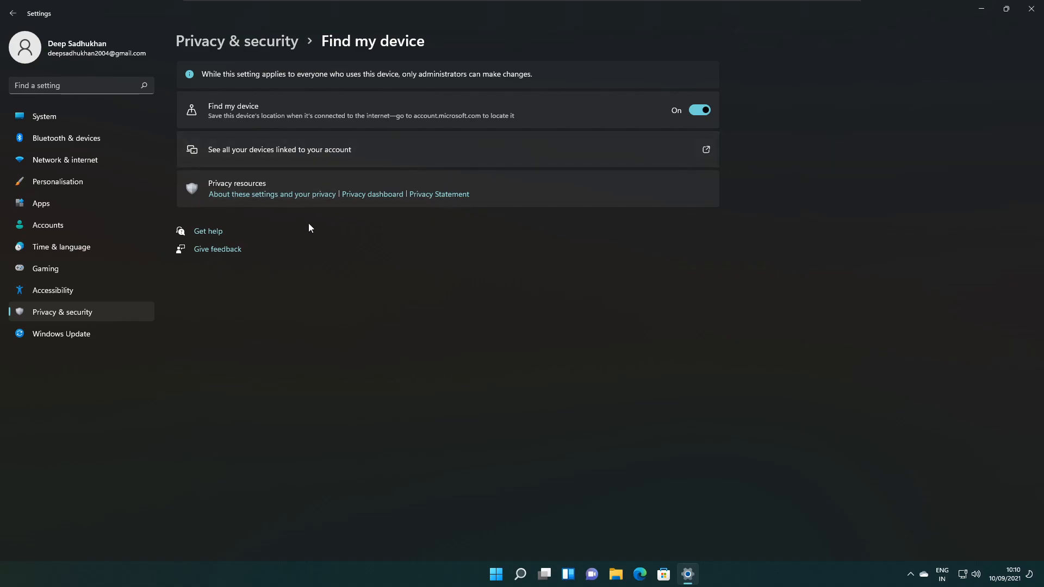
{"action": "mouse_move", "coordinate": [420, 206]}
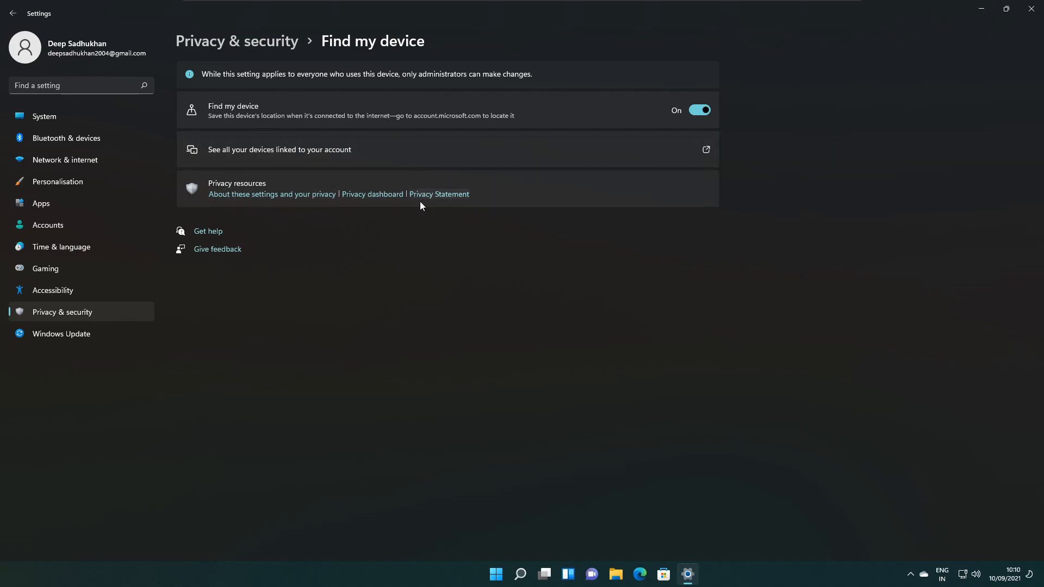